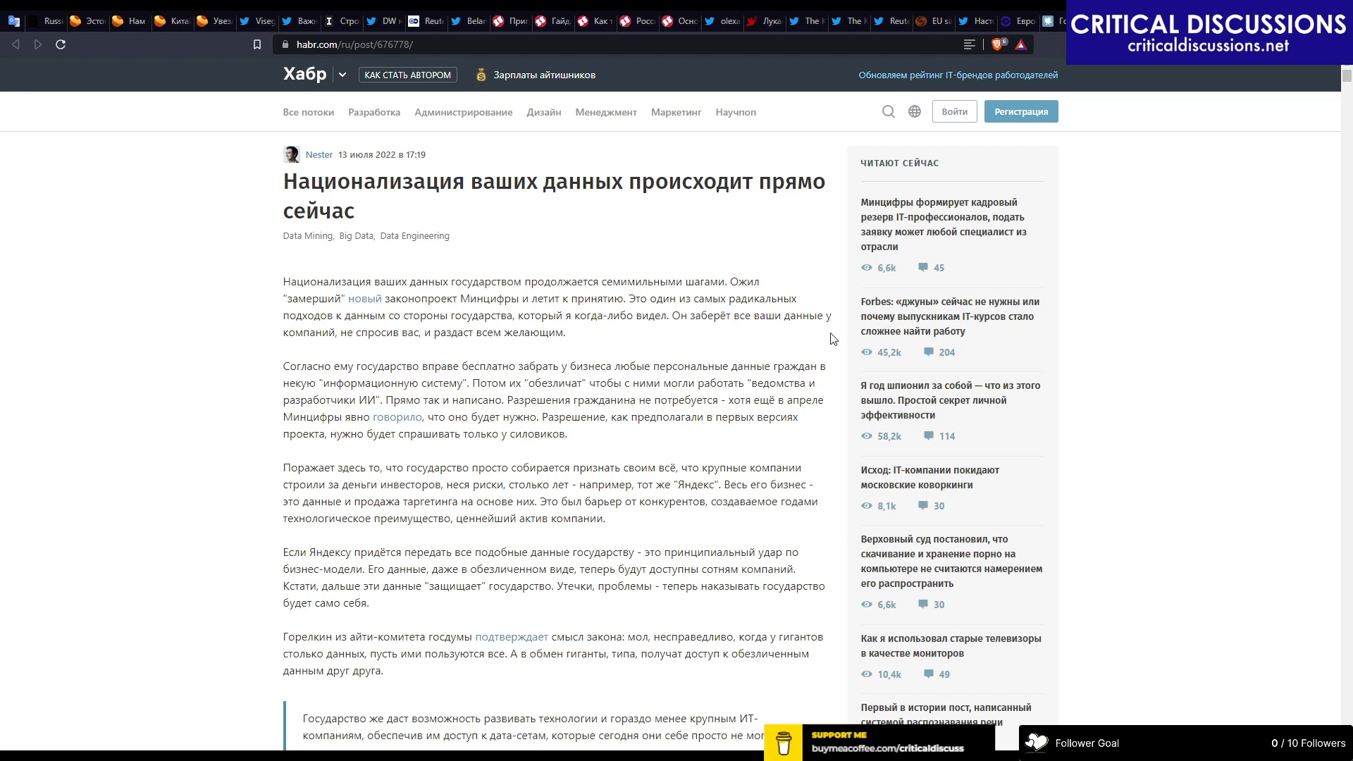
scroll("down", 3)
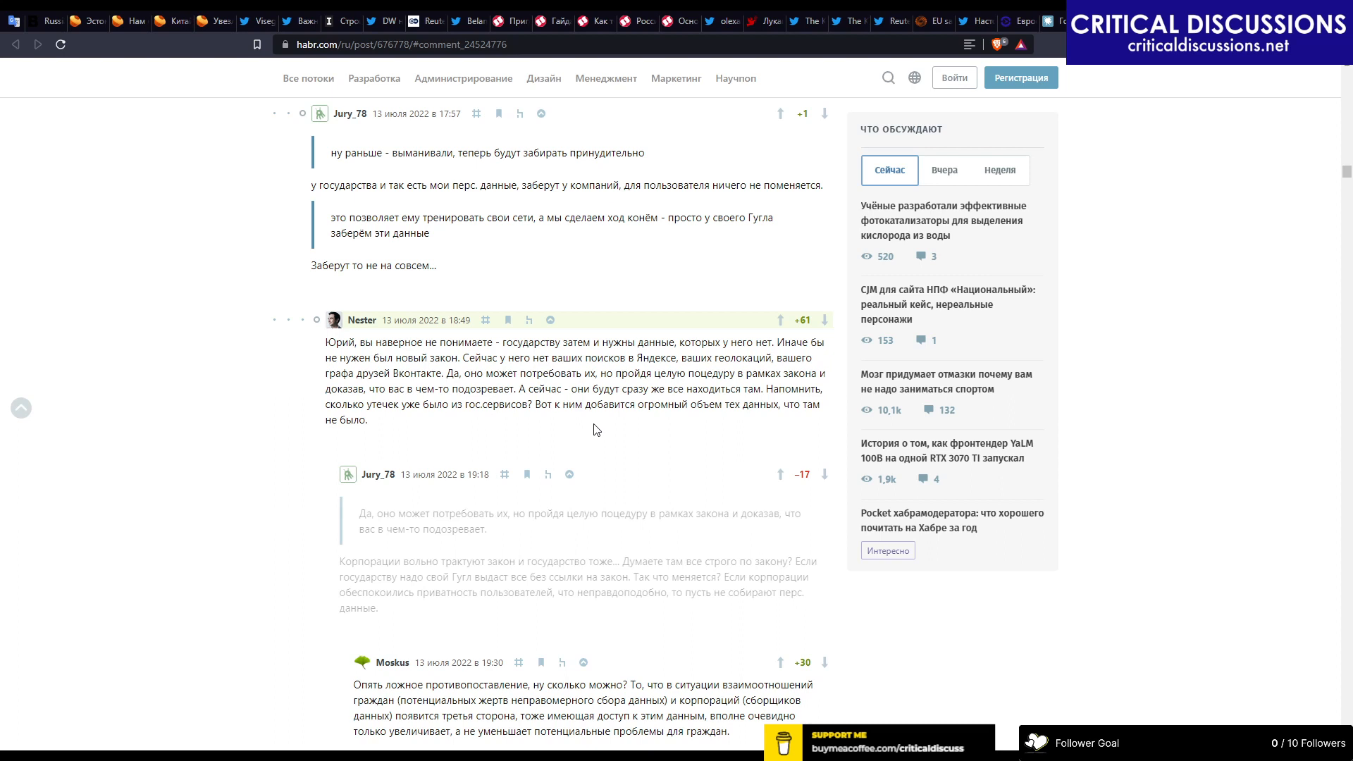